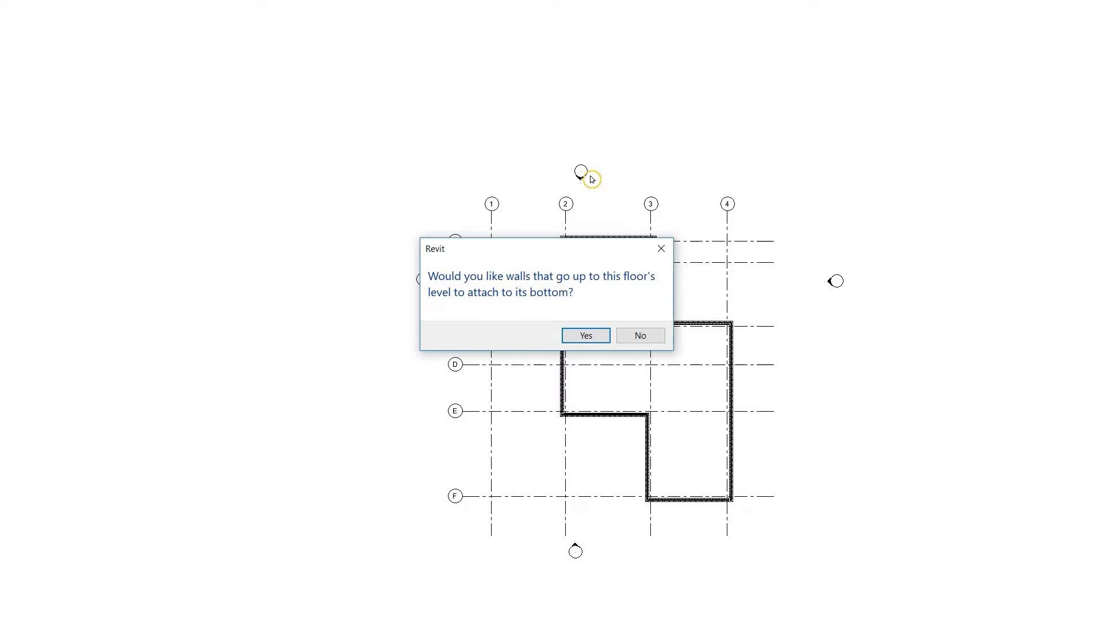
# Answer the prompt about attaching the highlighted walls to the floor's underside.
pyautogui.click(586, 335)
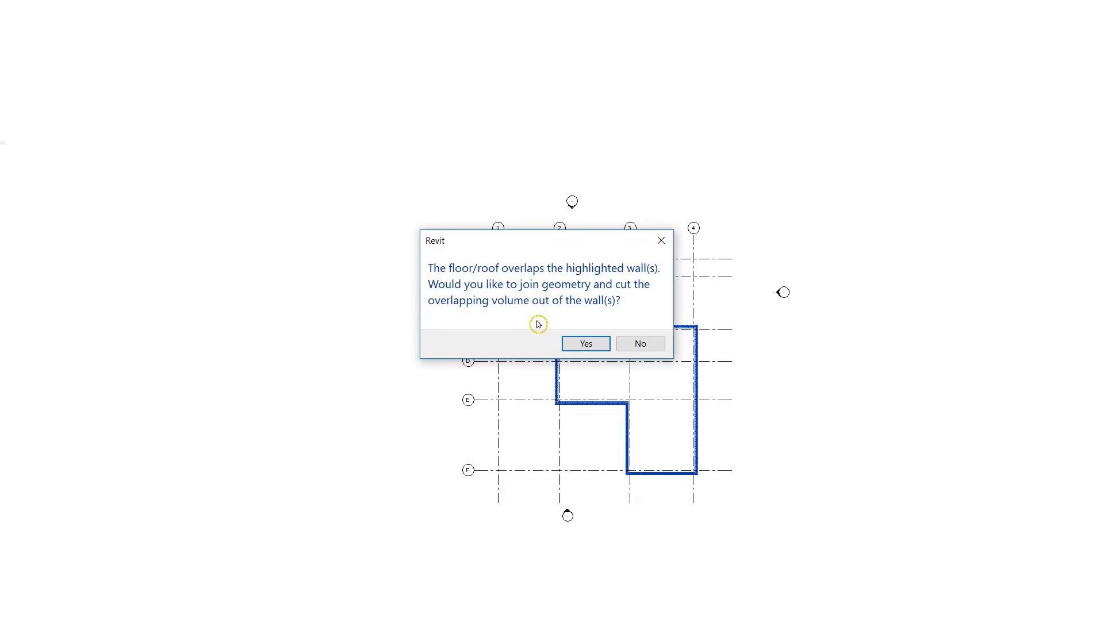